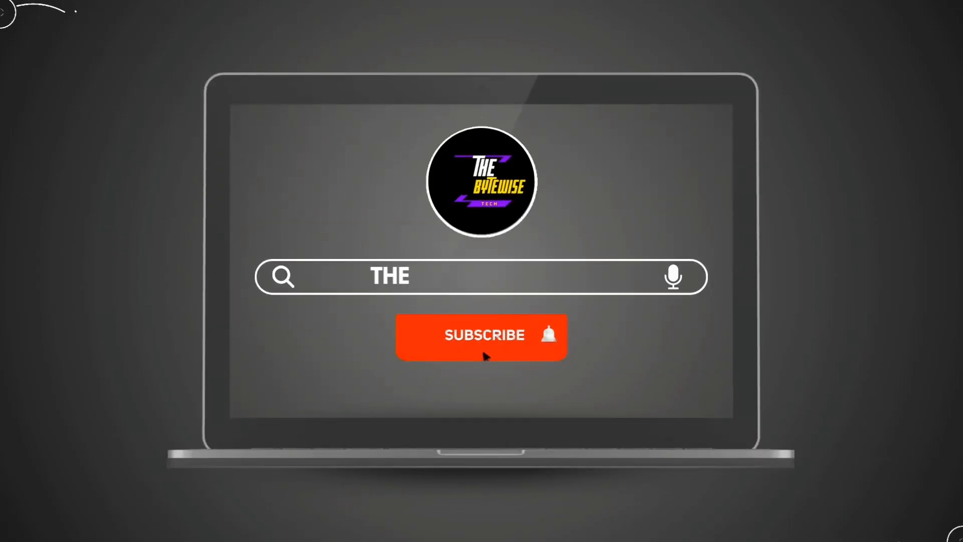
Step: Watch the outro spell 'THE BYTEWISE TECH' and the SUBSCRIBE button turn to SUBSCRIBED
{"action": "left_click", "coordinate": [481, 335]}
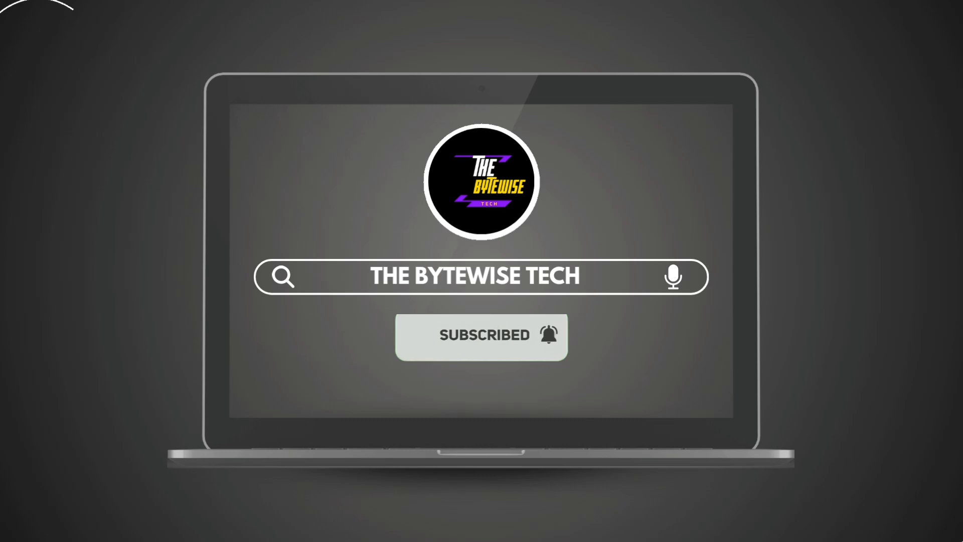